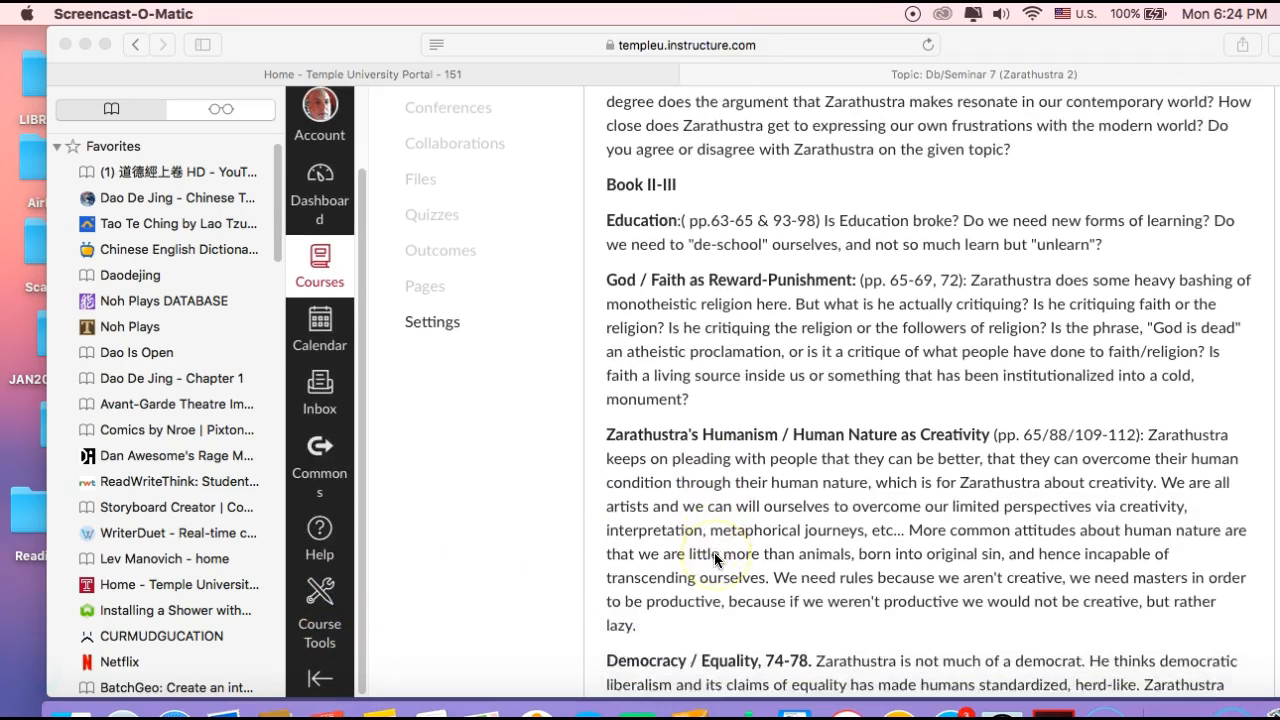
pyautogui.scroll(-3)
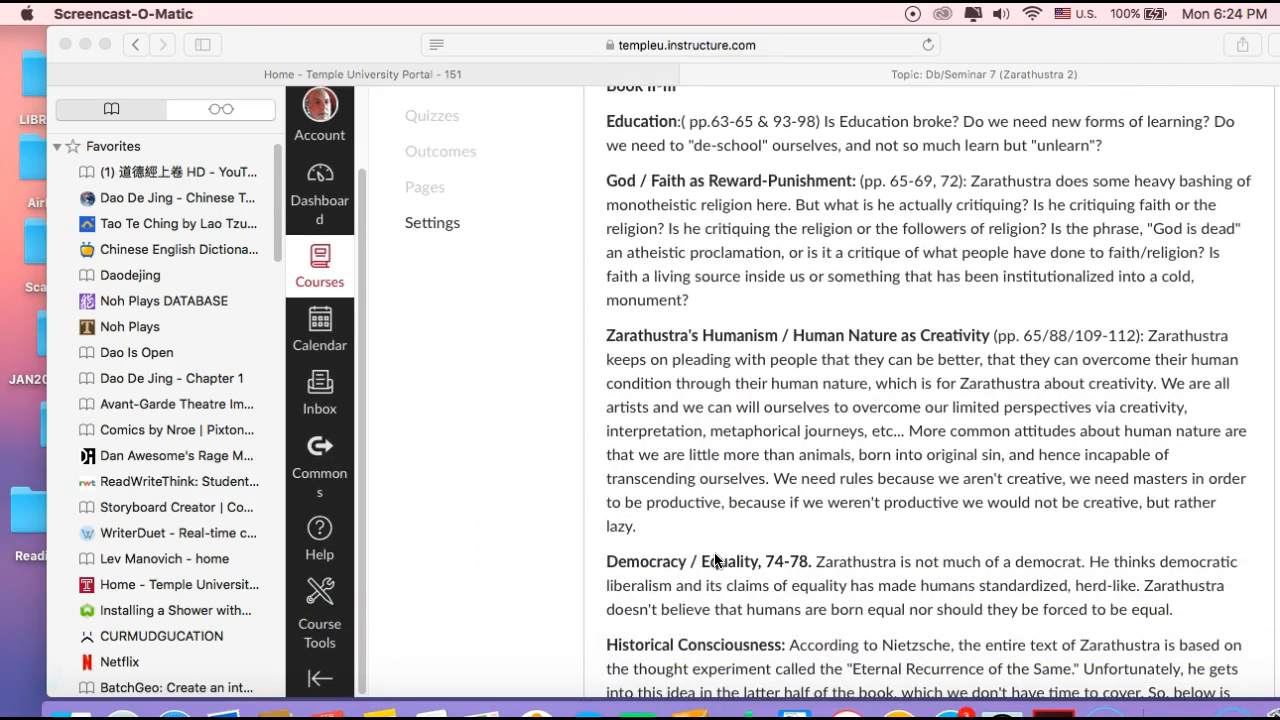